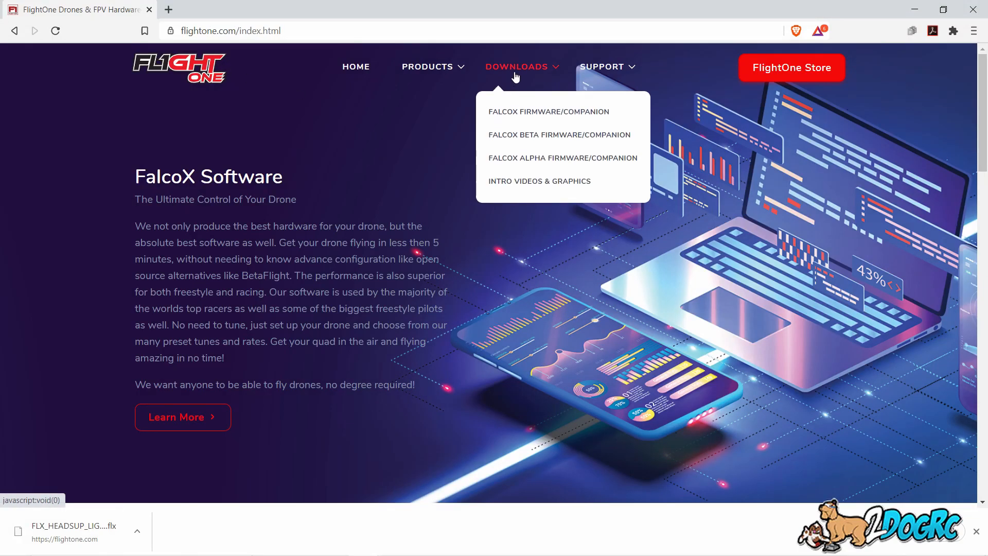
Step: Go to the stable FalcoX firmware downloads page listing the 10.0.8.4357 builds
click(548, 112)
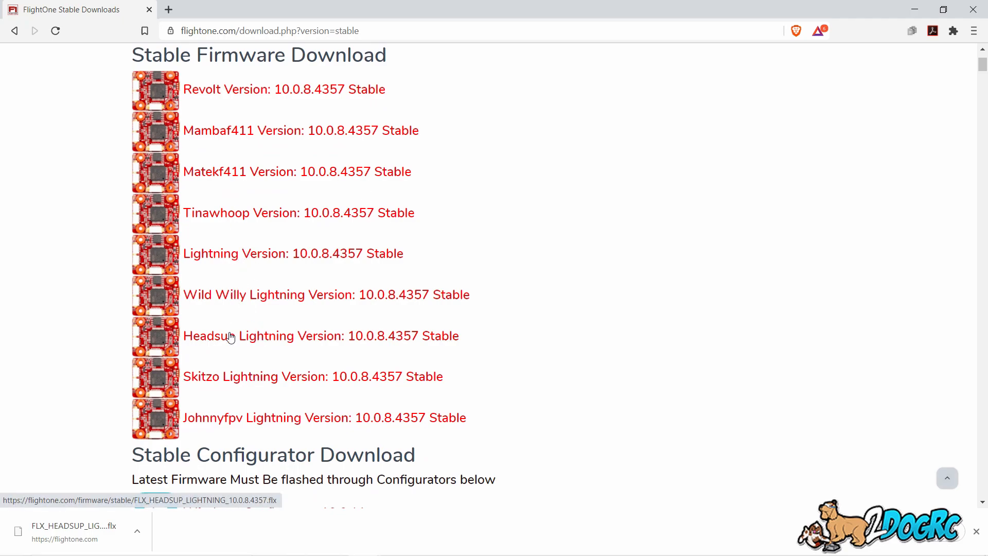
mouse_move(319, 376)
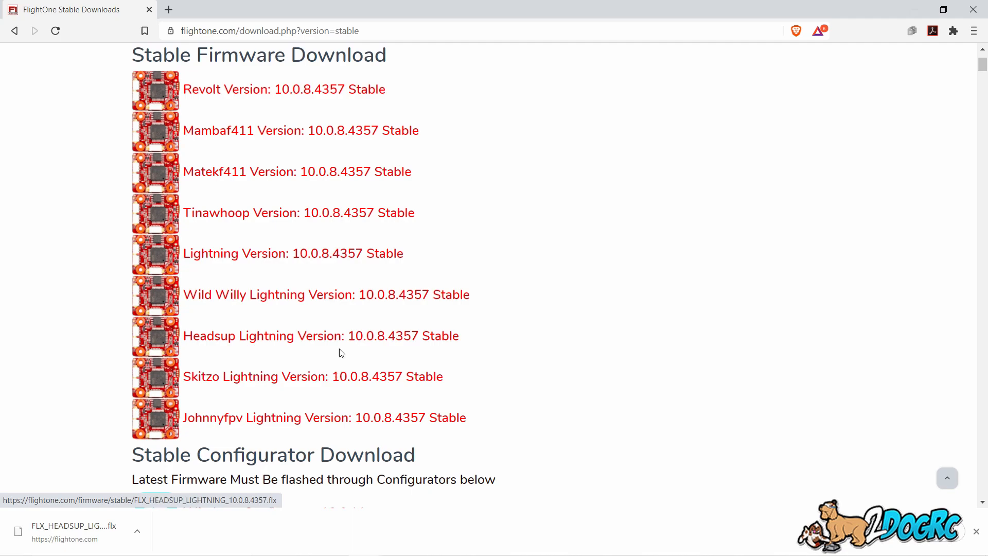
mouse_move(318, 346)
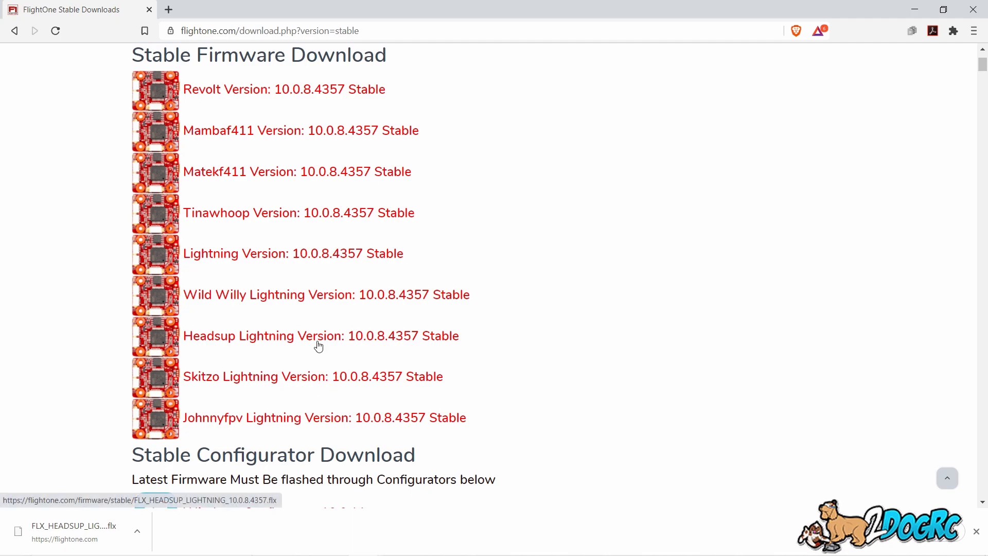
mouse_move(218, 342)
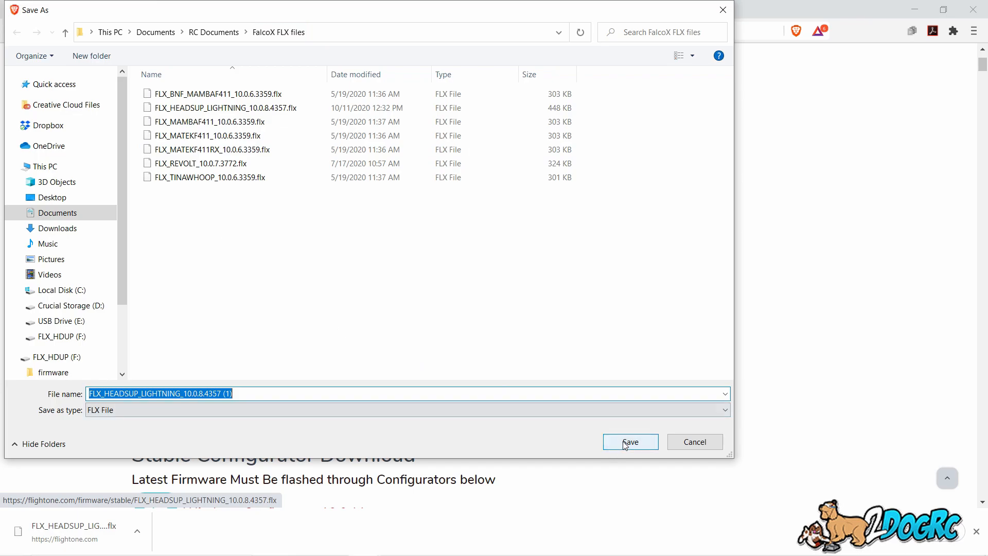
Step: Save FLX_HEADSUP_LIGHTNING 10.0.8.4357 into the FalcoX FLX files folder, replacing the older copy
click(223, 107)
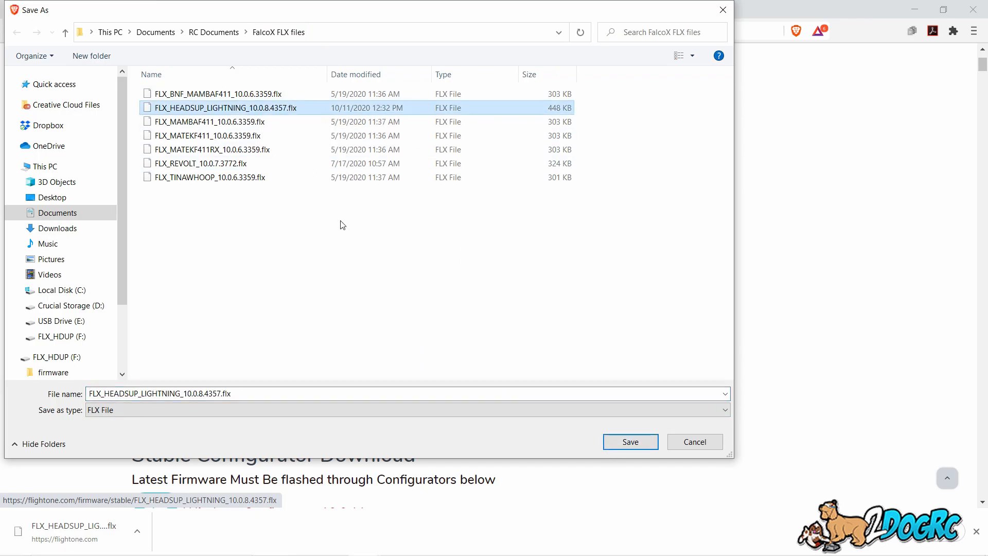
click(628, 441)
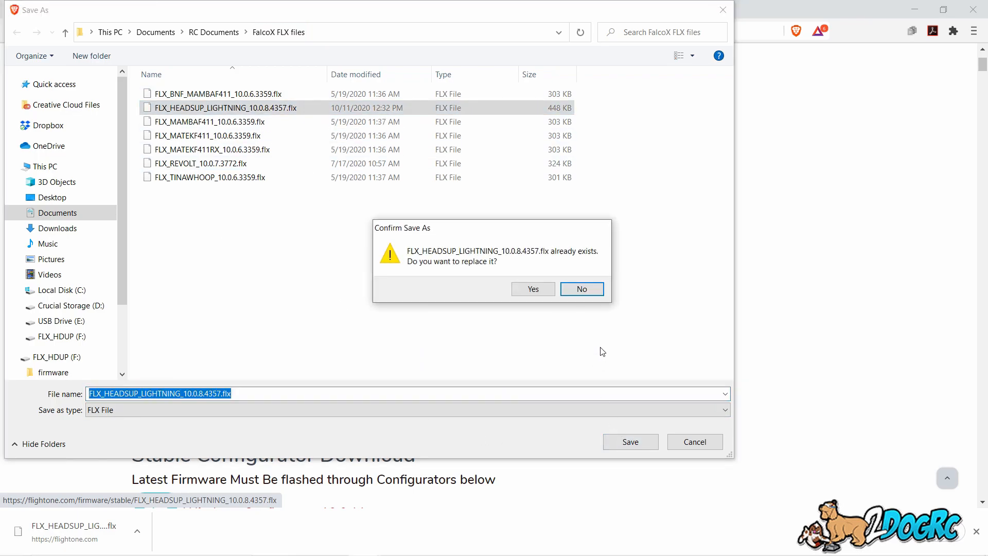
click(532, 288)
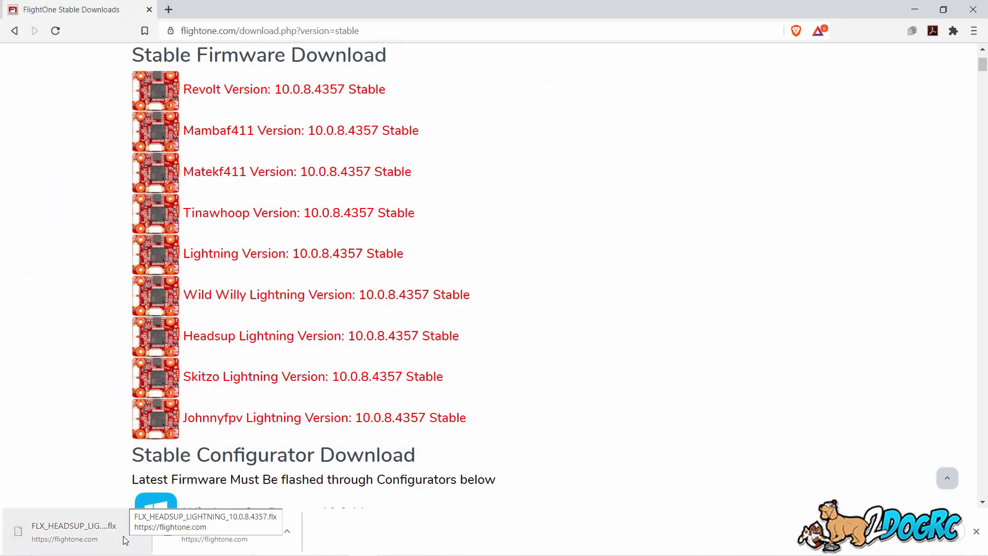
click(137, 531)
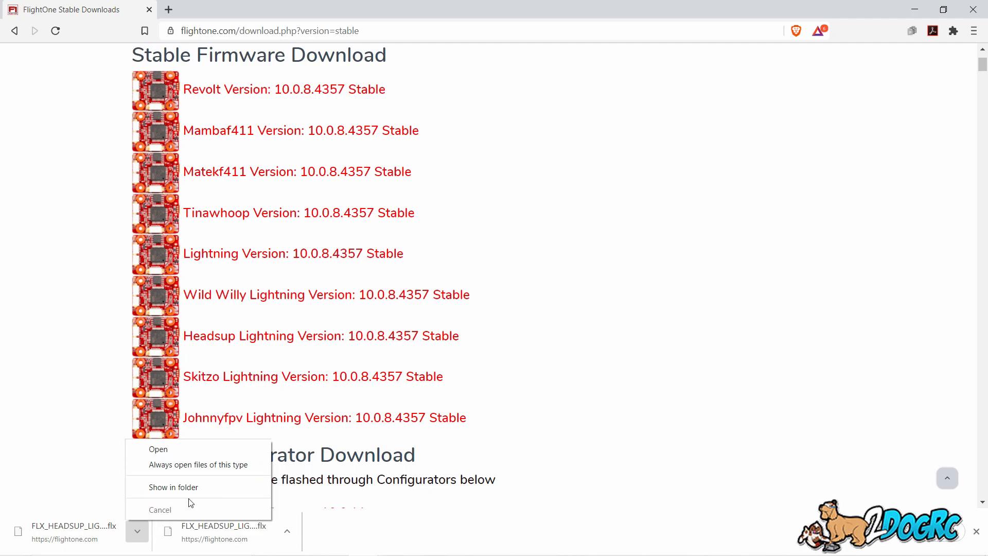
Step: Reveal the downloaded Headsup Lightning firmware in its folder via 'Show in folder'
click(172, 486)
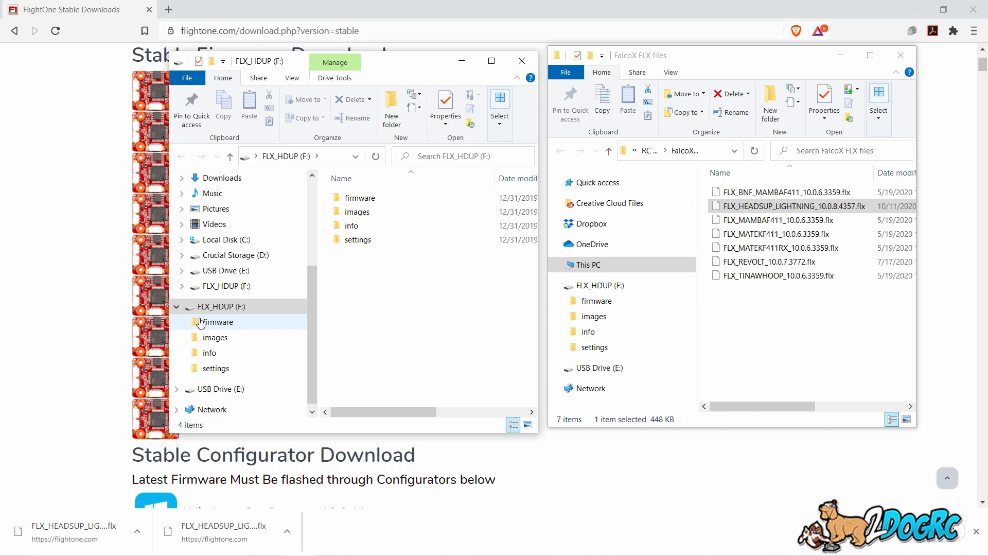
mouse_move(226, 322)
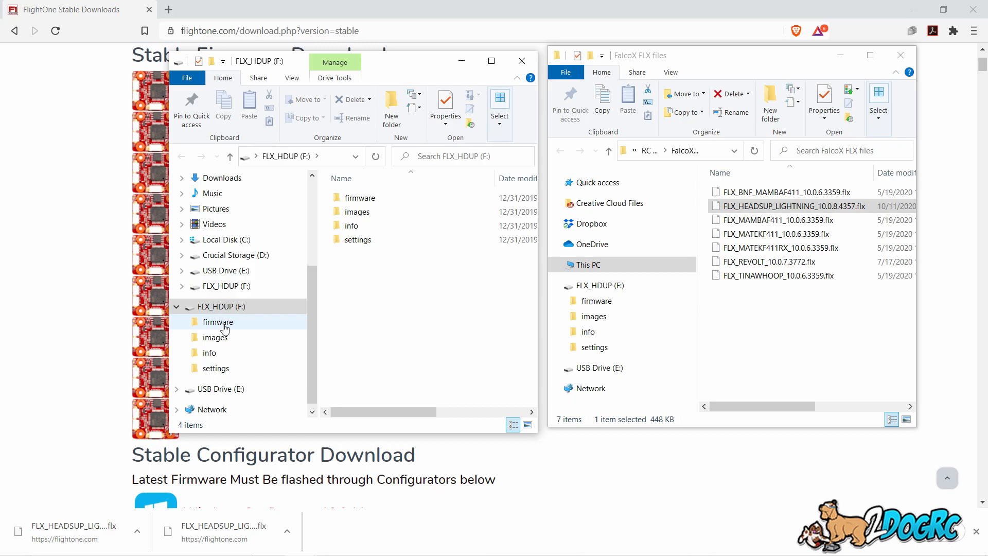
Step: Open the firmware folder on FLX_HDUP (F:) and select the new 10.0.8.4357 firmware file
double_click(217, 321)
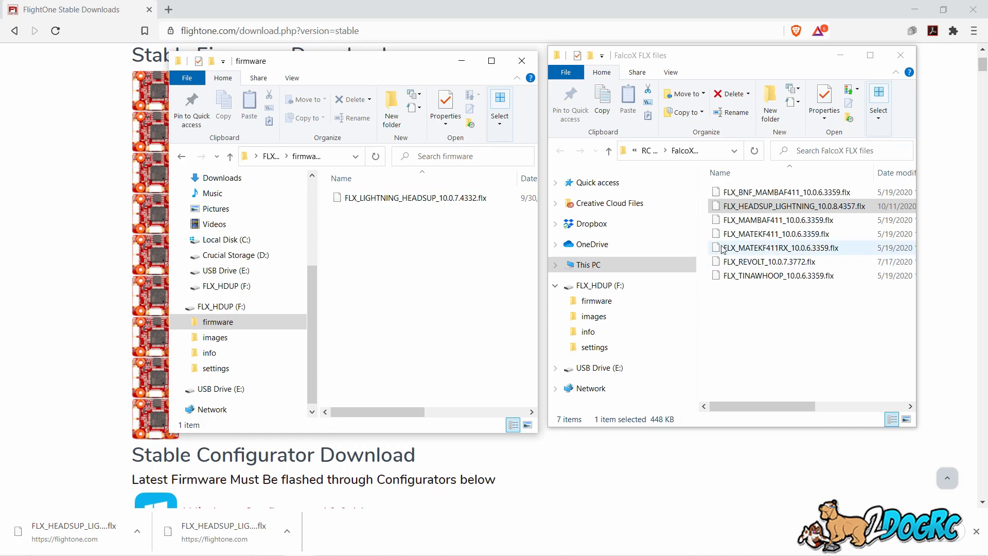
click(792, 206)
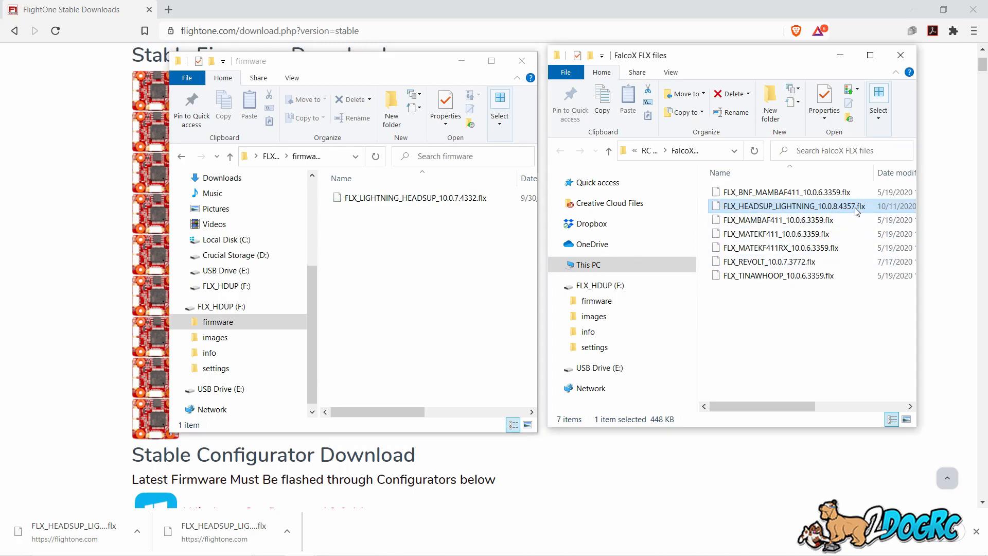
Step: Drag FLX_HEADSUP_LIGHTNING_10.0.8.4357.flx into the F: firmware folder beside the 10.0.7.4332 file
drag(792, 206, 635, 219)
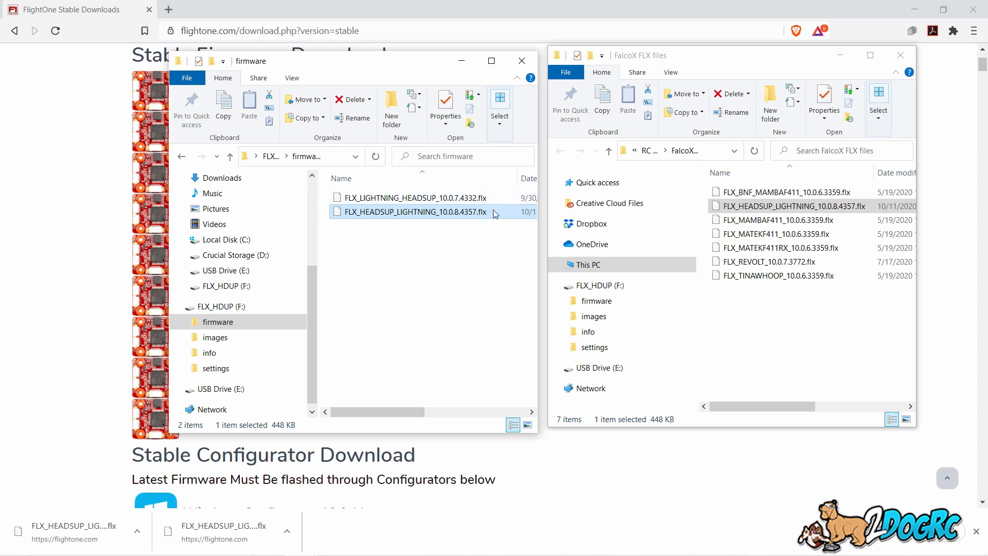
click(446, 241)
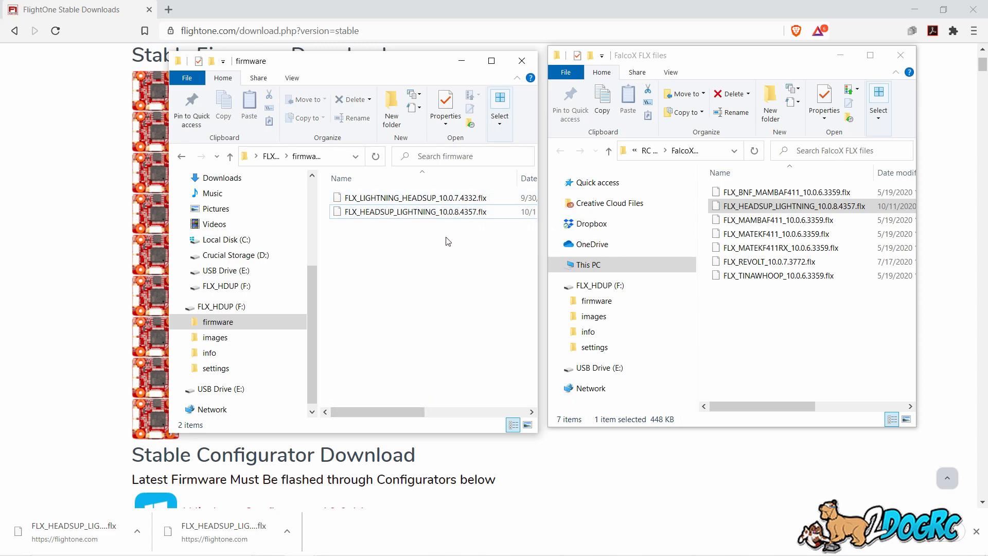
mouse_move(413, 211)
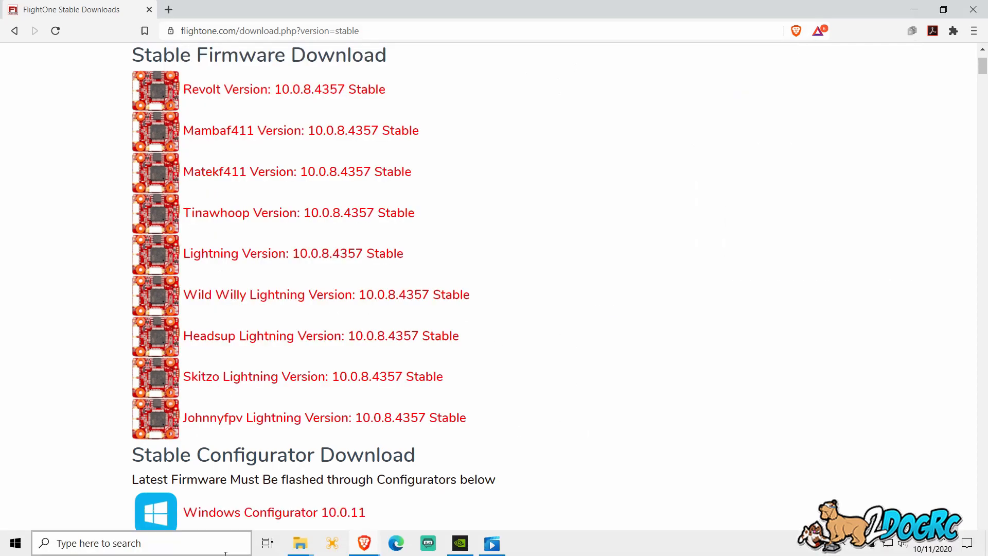
Step: Launch FalcoX Configurator from the Start menu app list
click(14, 543)
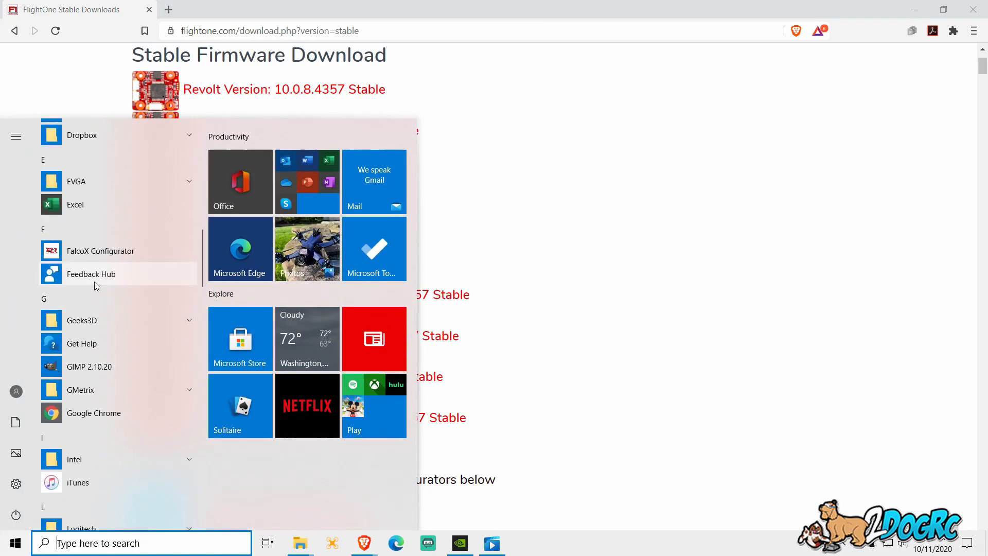
click(100, 250)
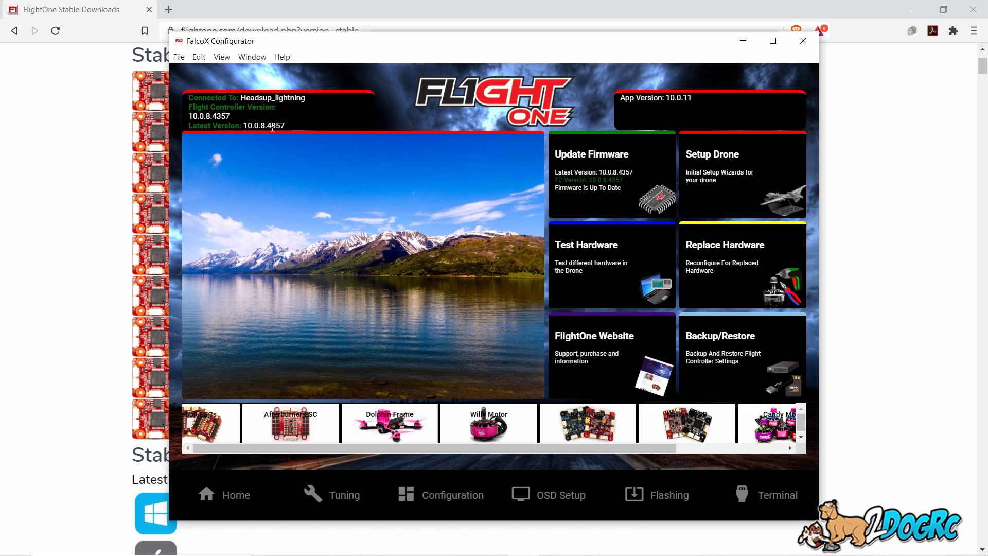
mouse_move(356, 322)
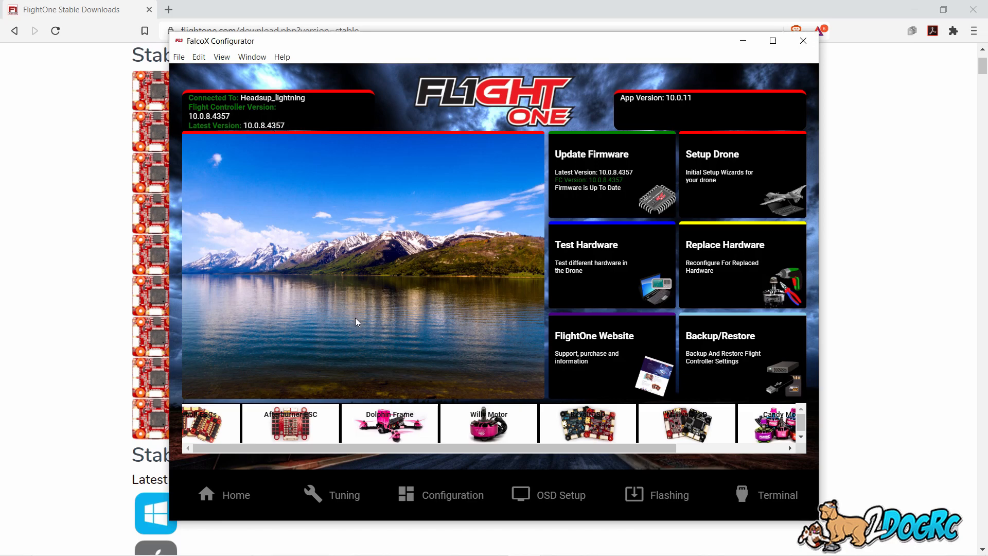